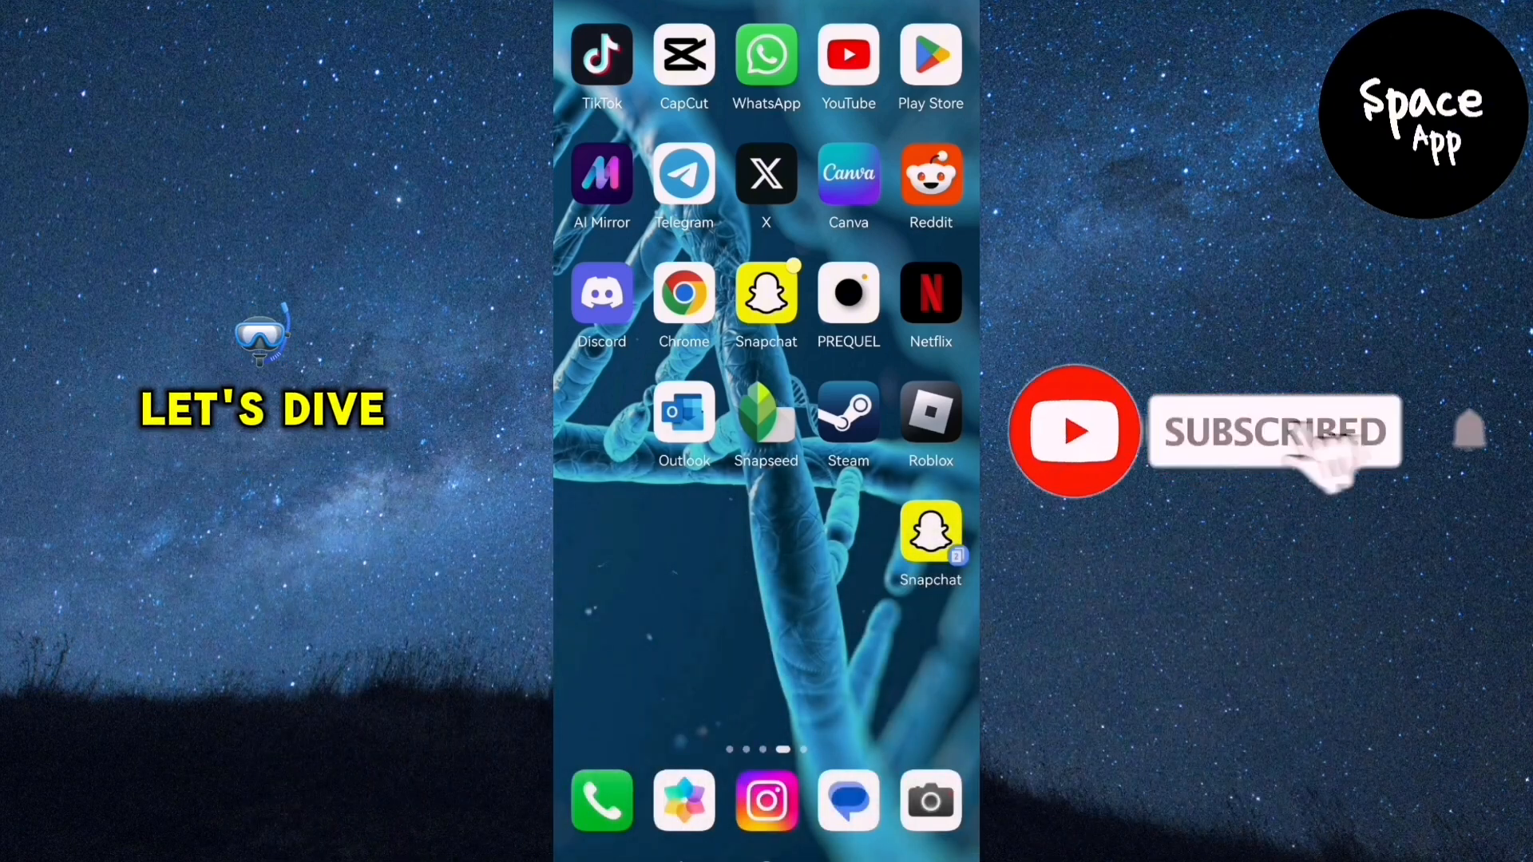
Launch Chrome and run the recent 'youtube' Google search.
{"action": "left_click", "coordinate": [683, 292]}
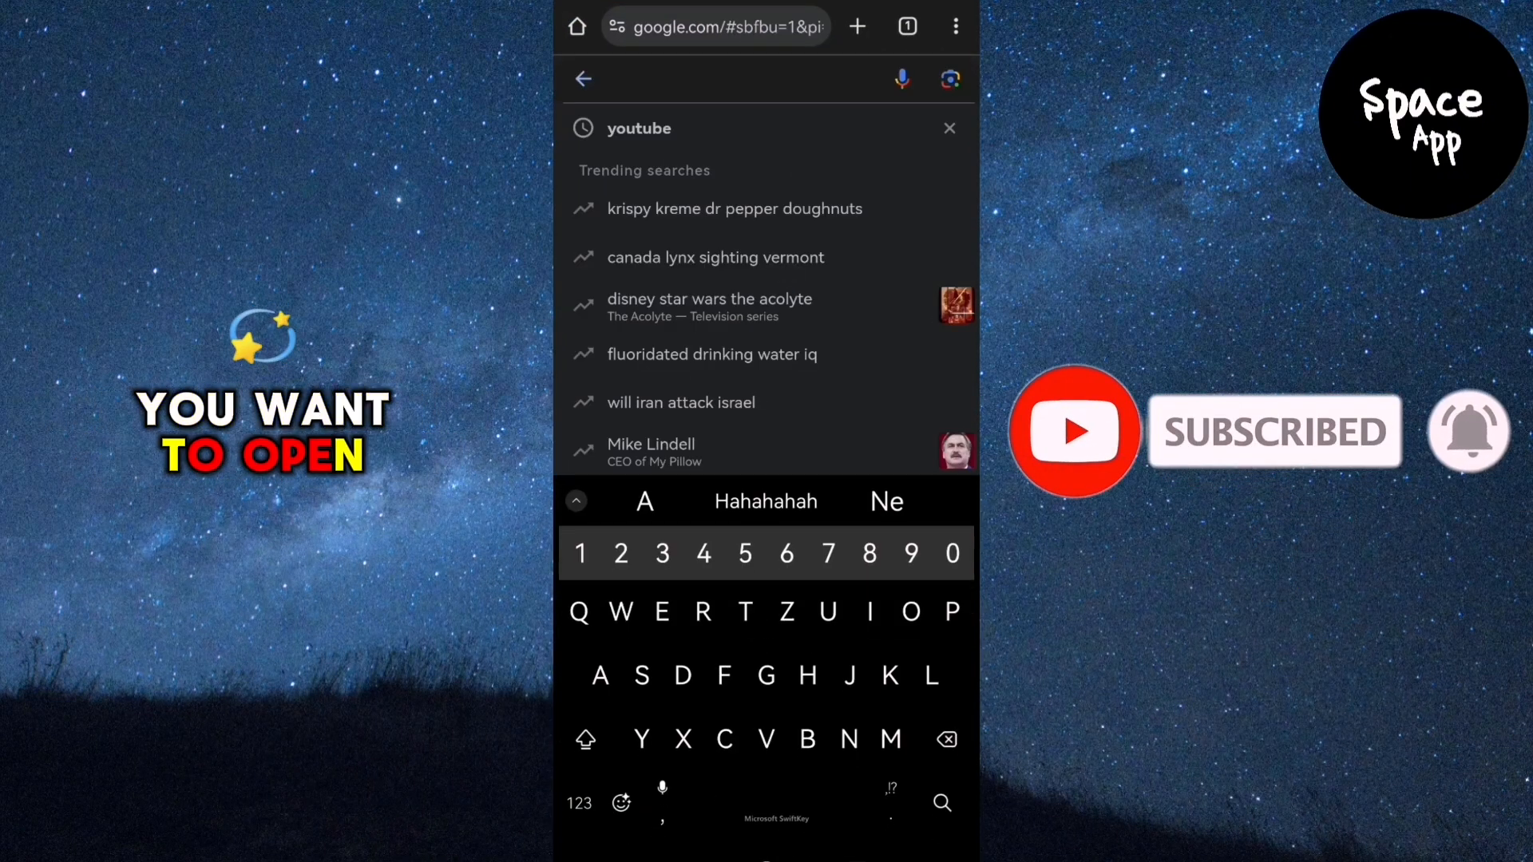
{"action": "left_click", "coordinate": [639, 128]}
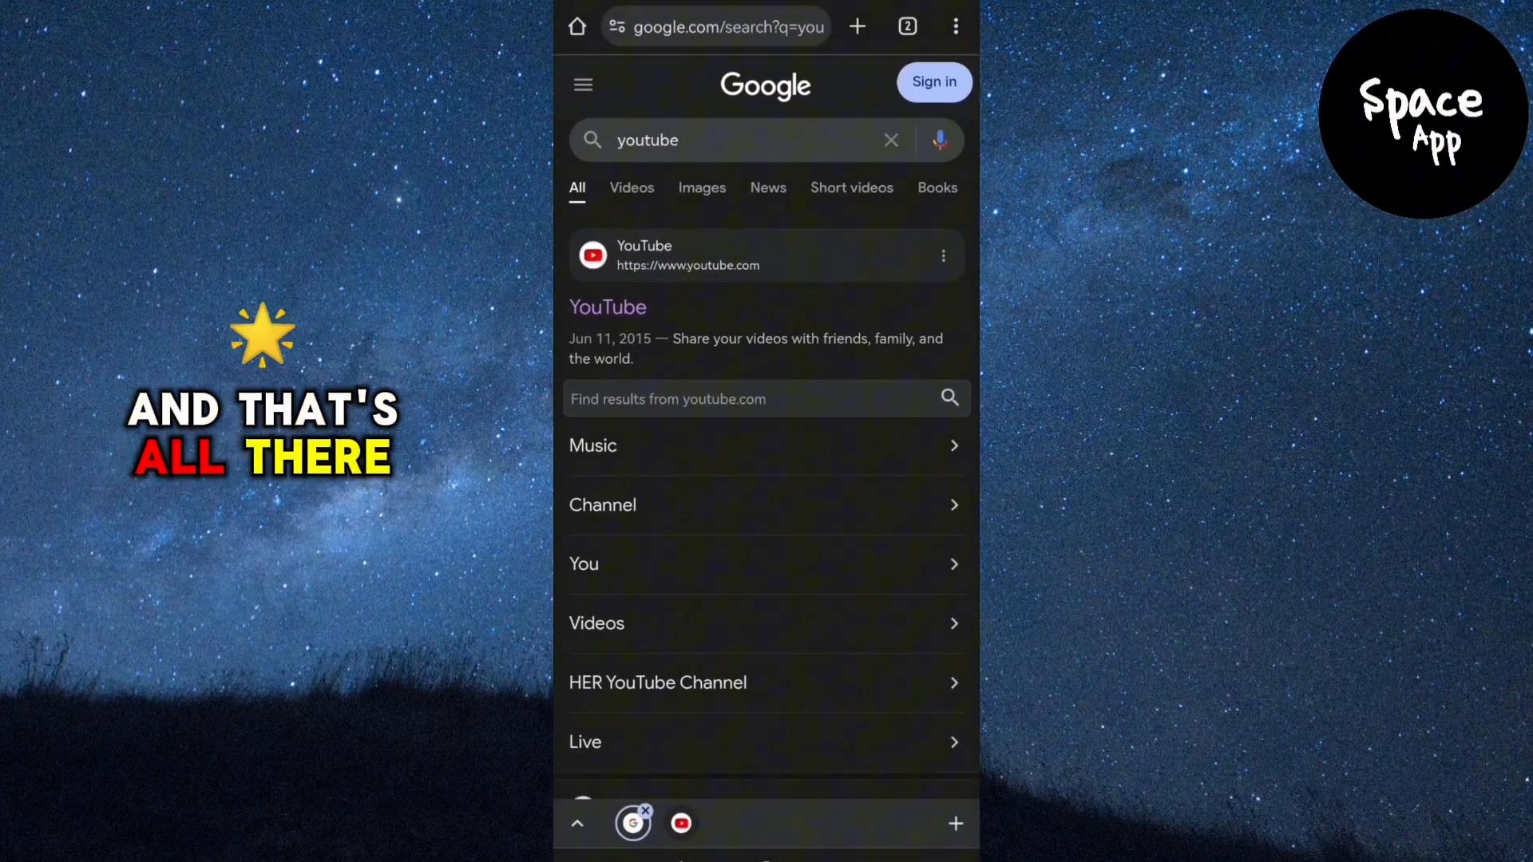
Switch to the YouTube tab and go to the m.youtube.com home page.
{"action": "left_click", "coordinate": [687, 256]}
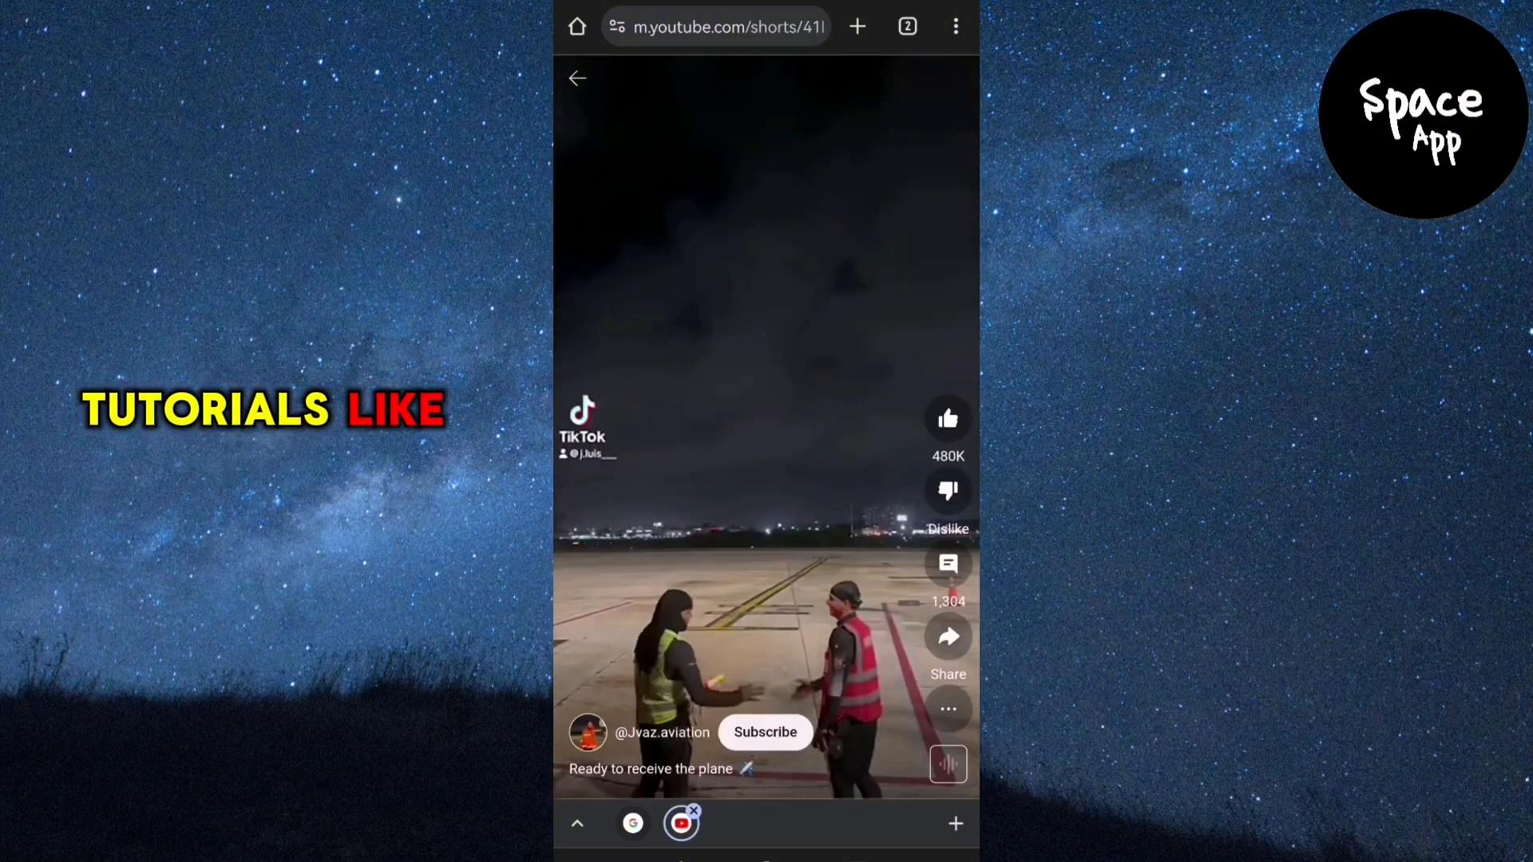
{"action": "left_click", "coordinate": [576, 78]}
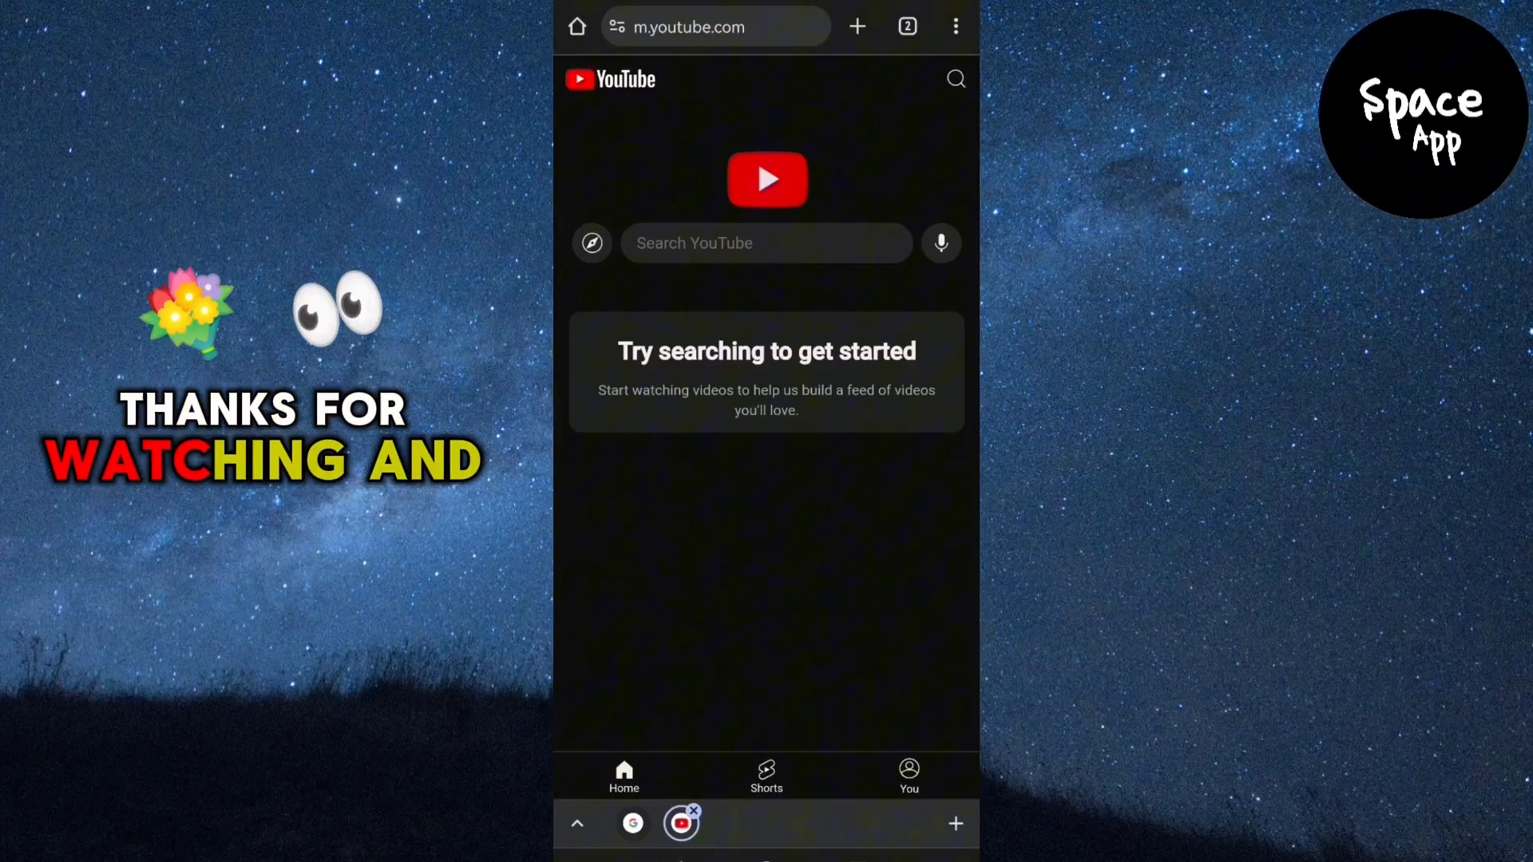